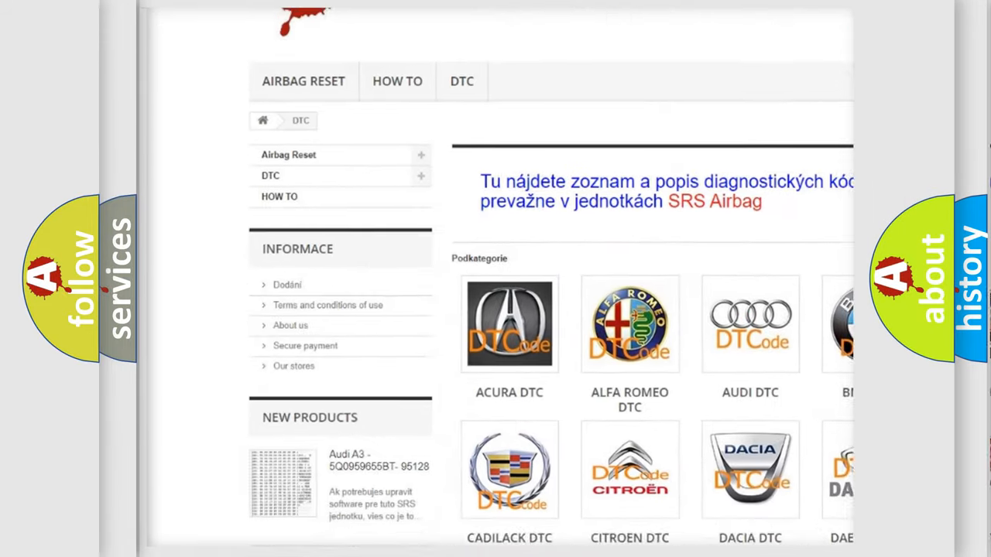
{"action": "scroll", "scroll_direction": "down", "scroll_amount": 3}
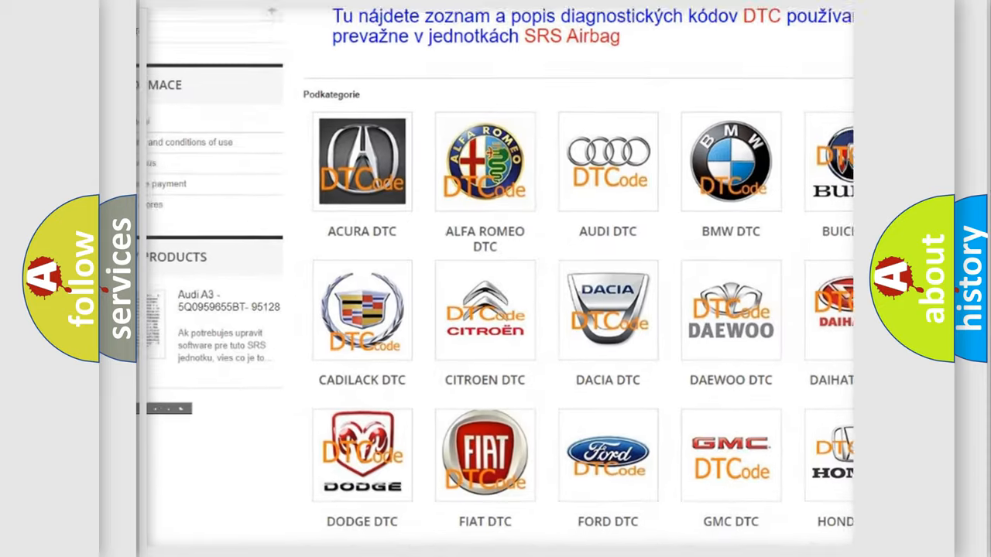
{"action": "scroll", "scroll_direction": "up", "scroll_amount": 3}
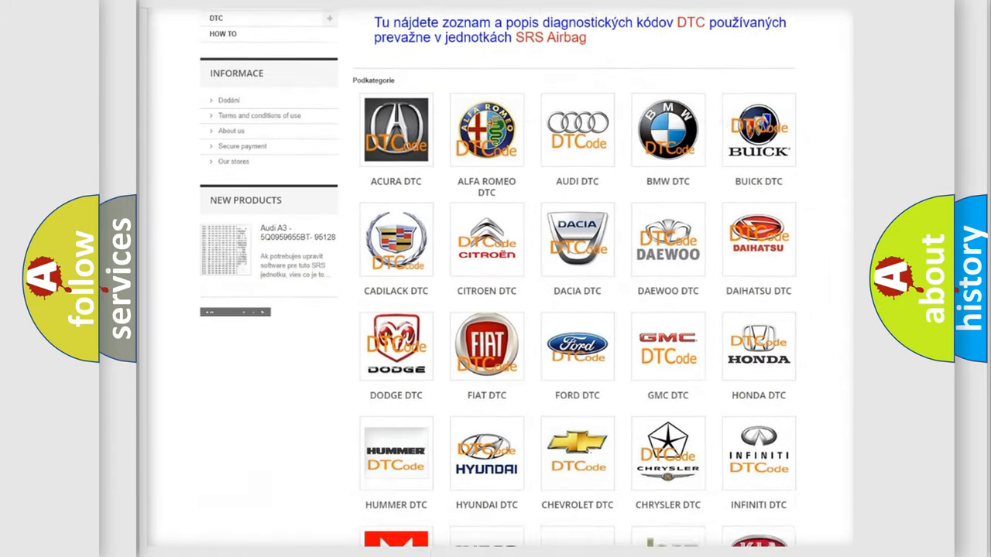
{"action": "scroll", "scroll_direction": "down", "scroll_amount": 3}
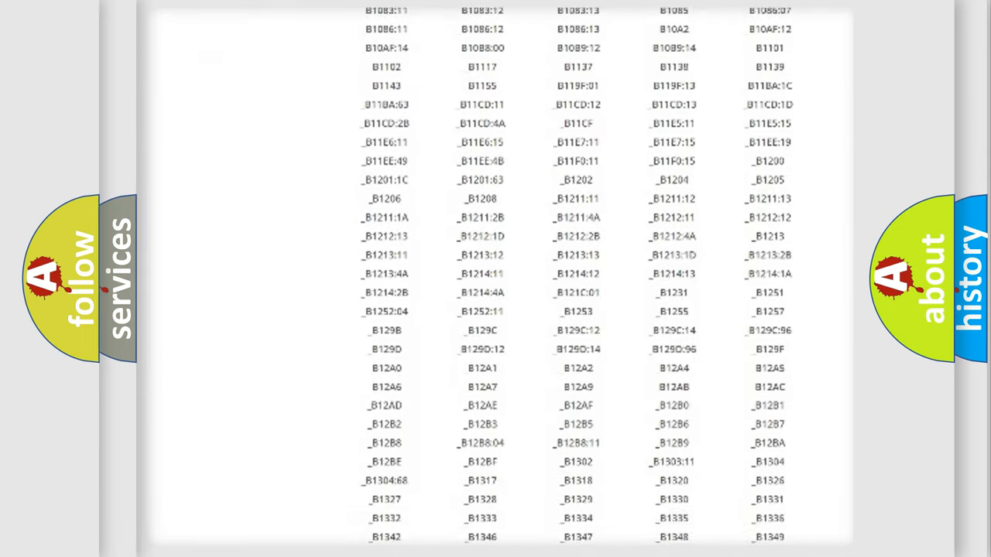
{"action": "scroll", "scroll_direction": "down", "scroll_amount": 3}
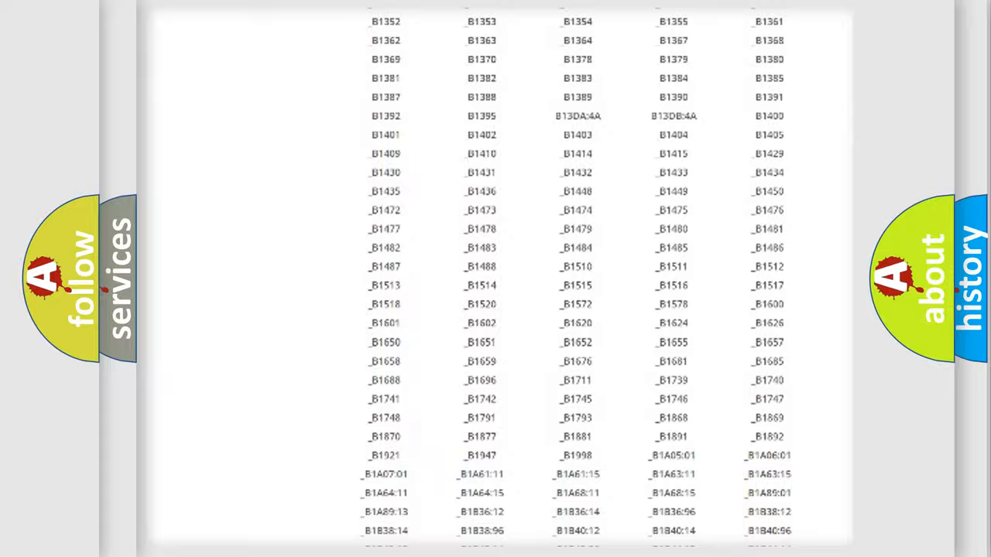